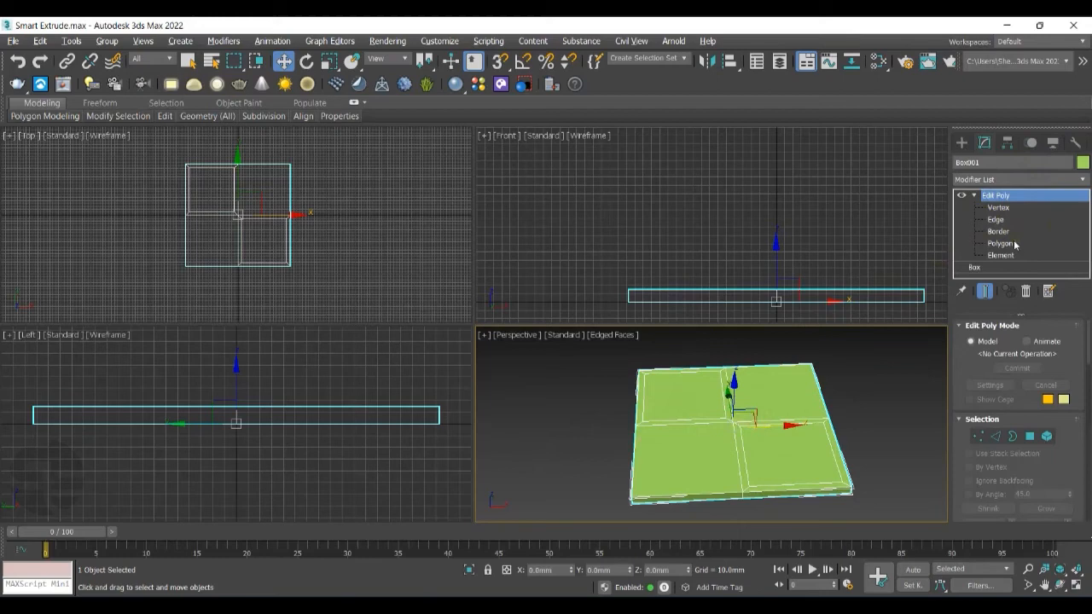
# Enter Polygon mode and select the top-left and bottom-right panels of the box
pyautogui.click(1000, 243)
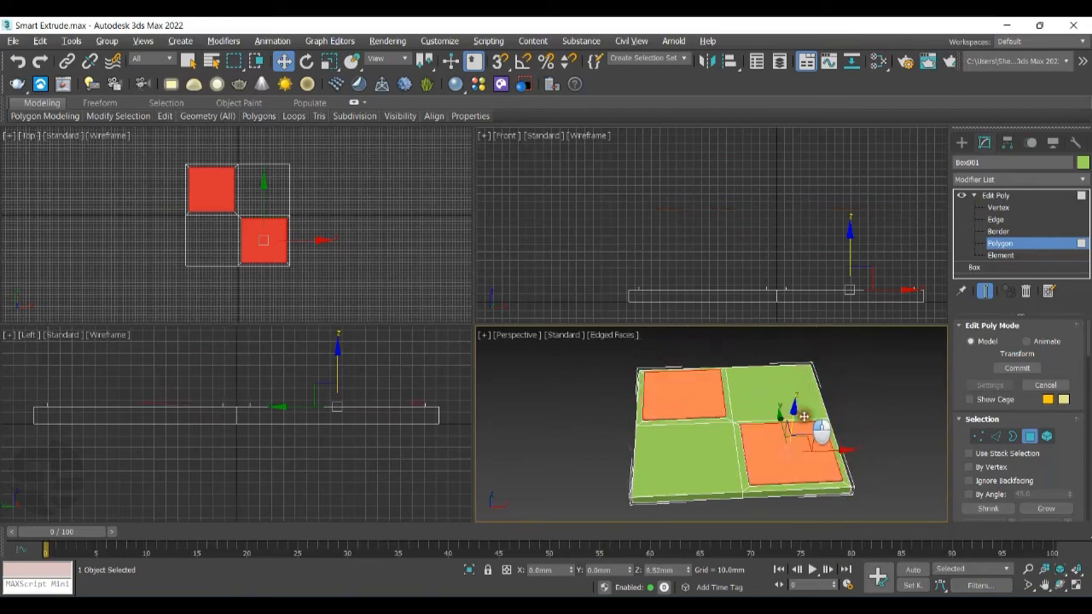
pyautogui.click(1016, 367)
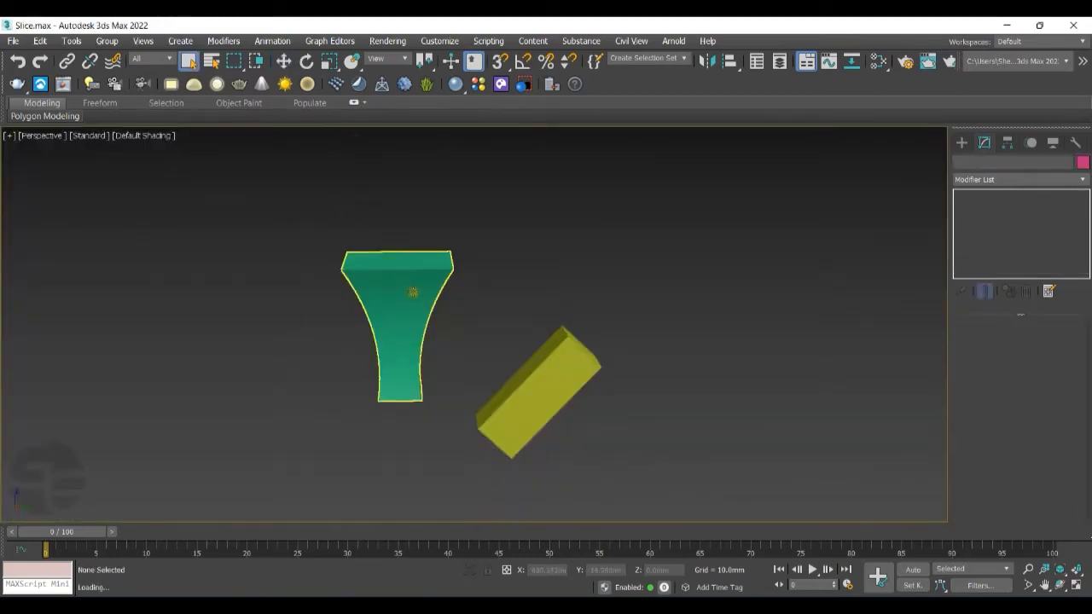
# Apply a Slice modifier above Taper on Box001, leaving the Slice mode on Planar
pyautogui.click(1082, 179)
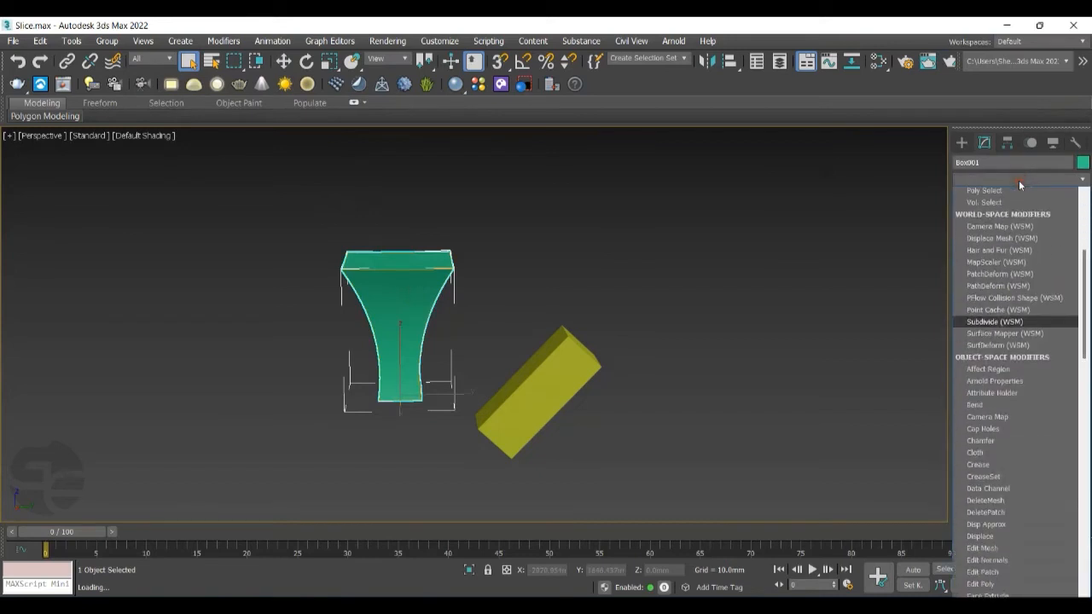
pyautogui.scroll(-3)
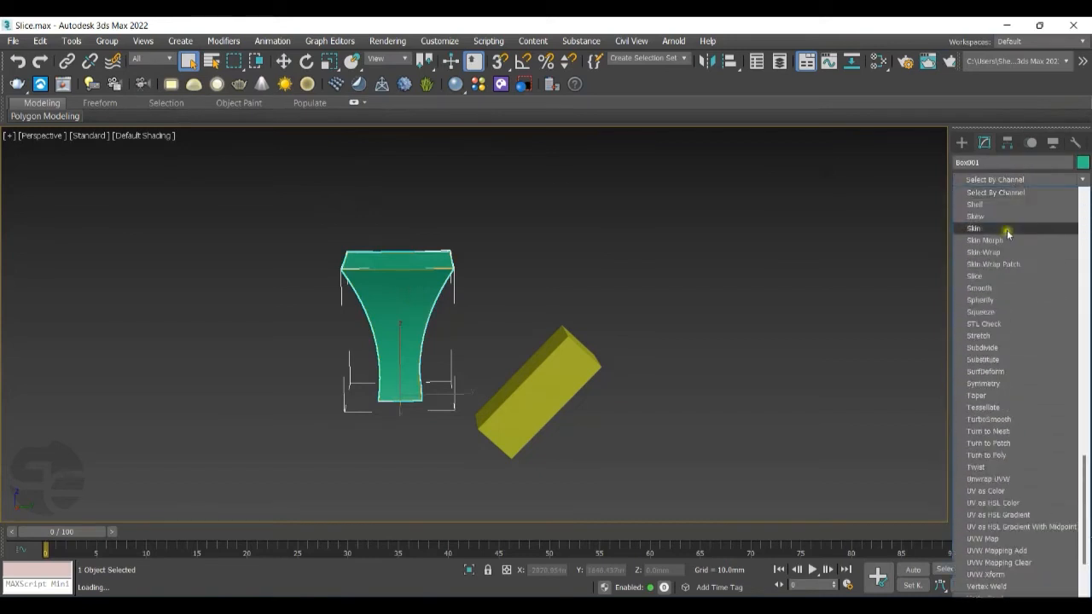
pyautogui.click(974, 275)
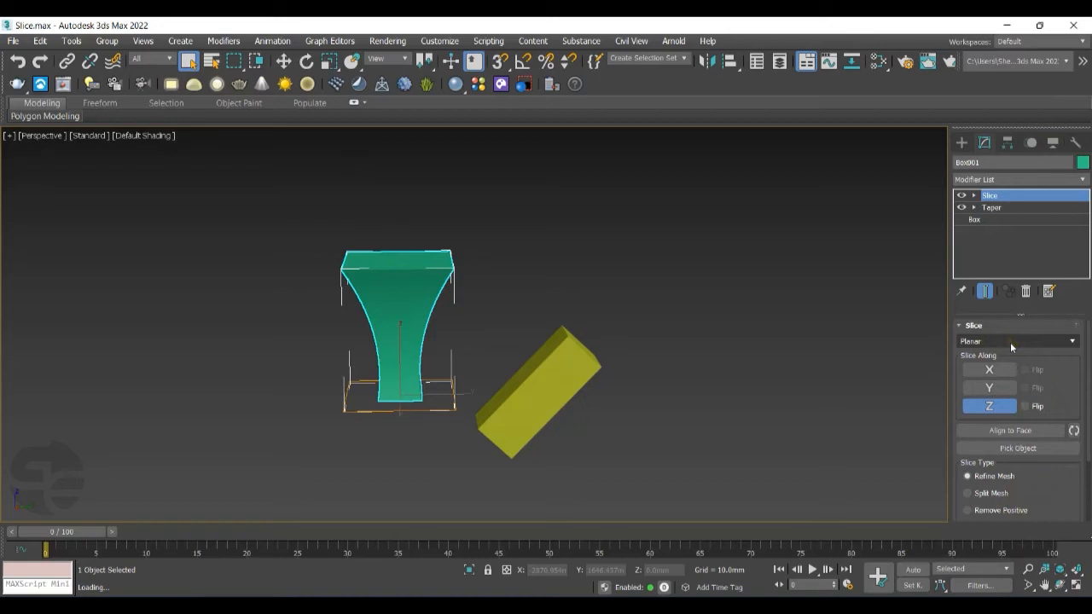
pyautogui.click(1016, 341)
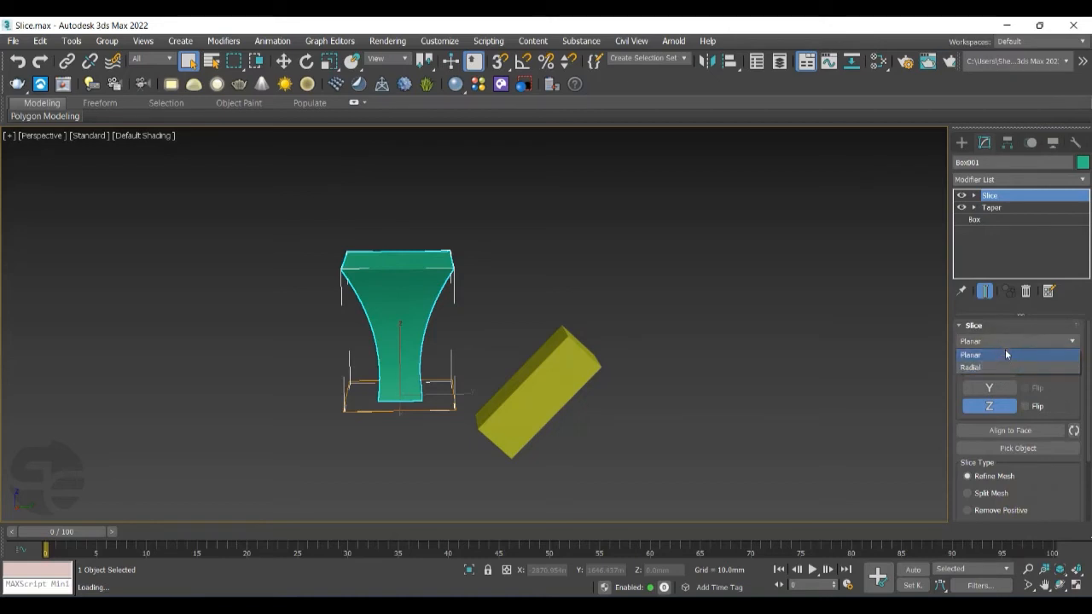
pyautogui.moveTo(999, 367)
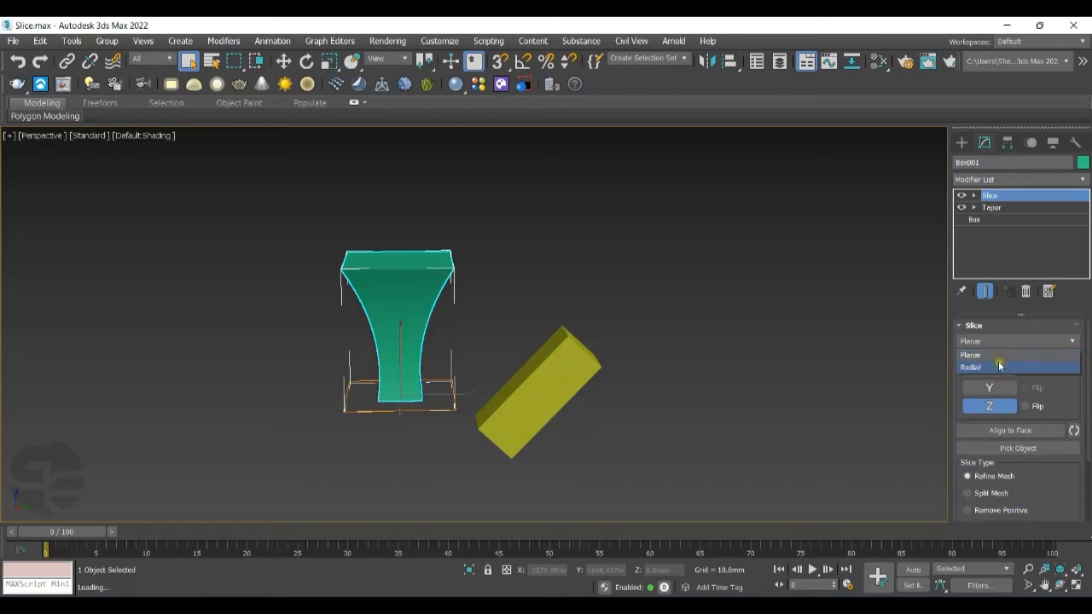
pyautogui.moveTo(1002, 355)
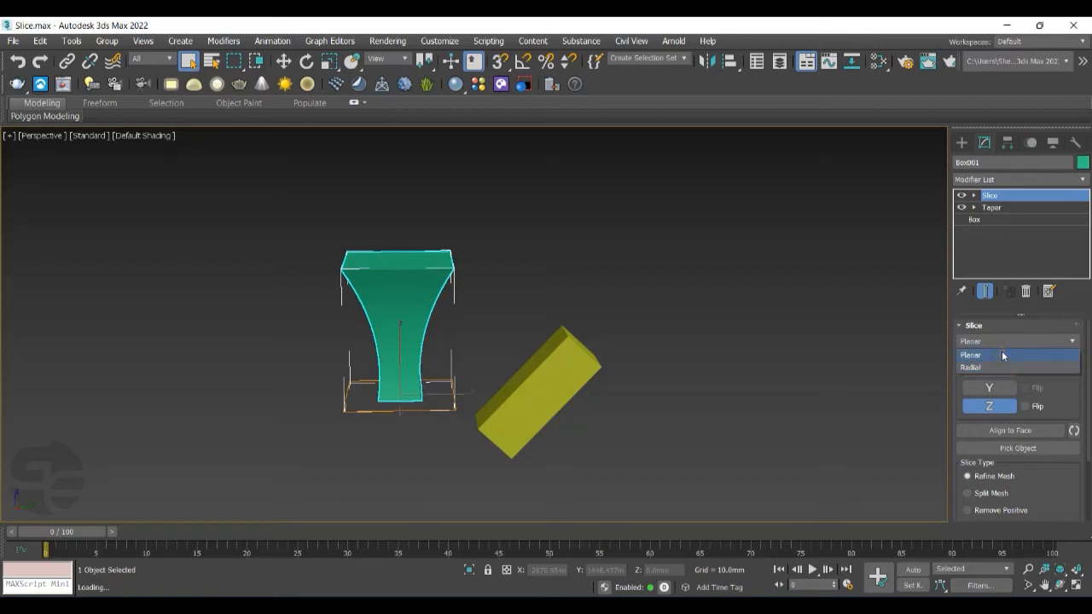
pyautogui.click(971, 355)
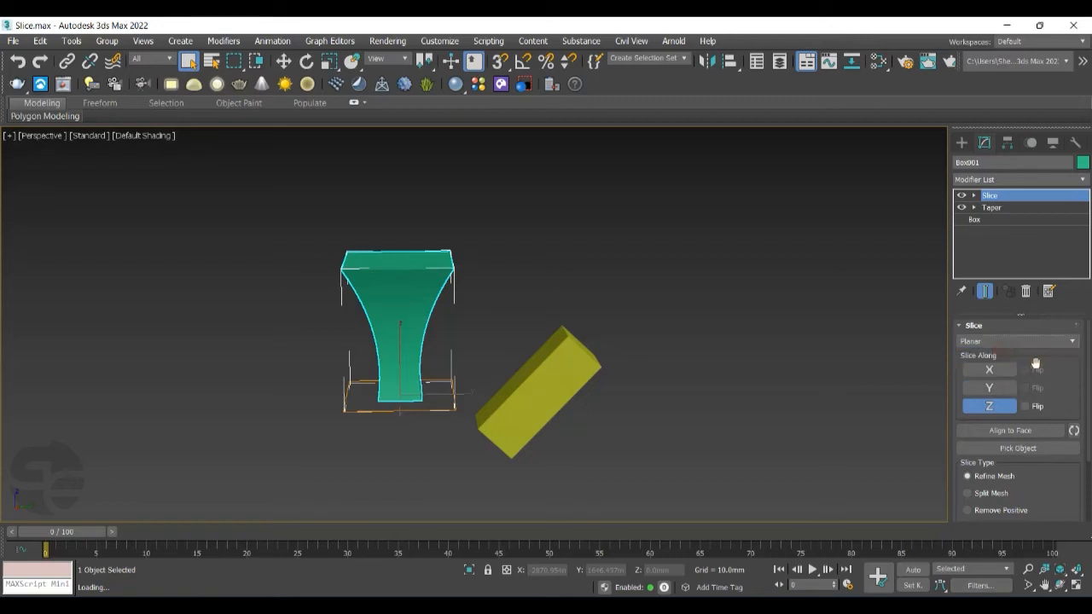
pyautogui.scroll(-3)
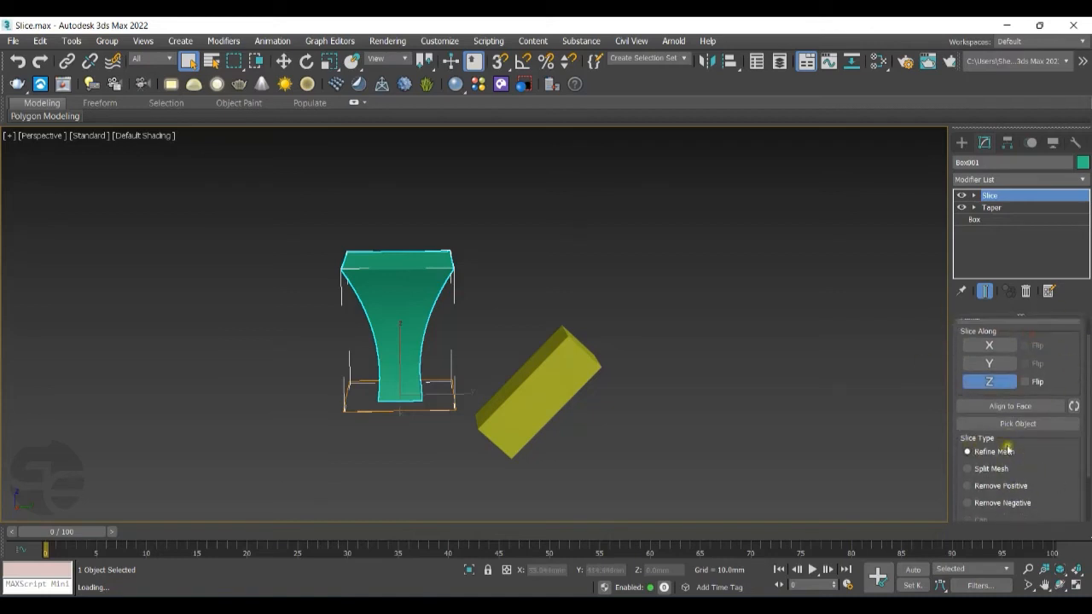
pyautogui.scroll(-3)
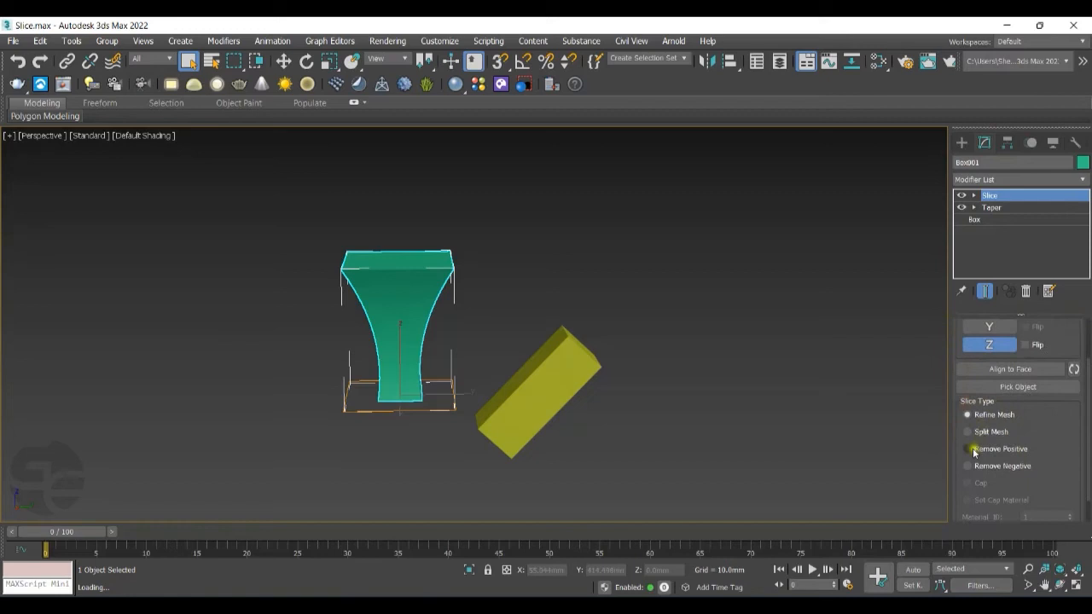
# Set Slice Type to Remove Positive and leave only the Z slice axis active
pyautogui.click(968, 449)
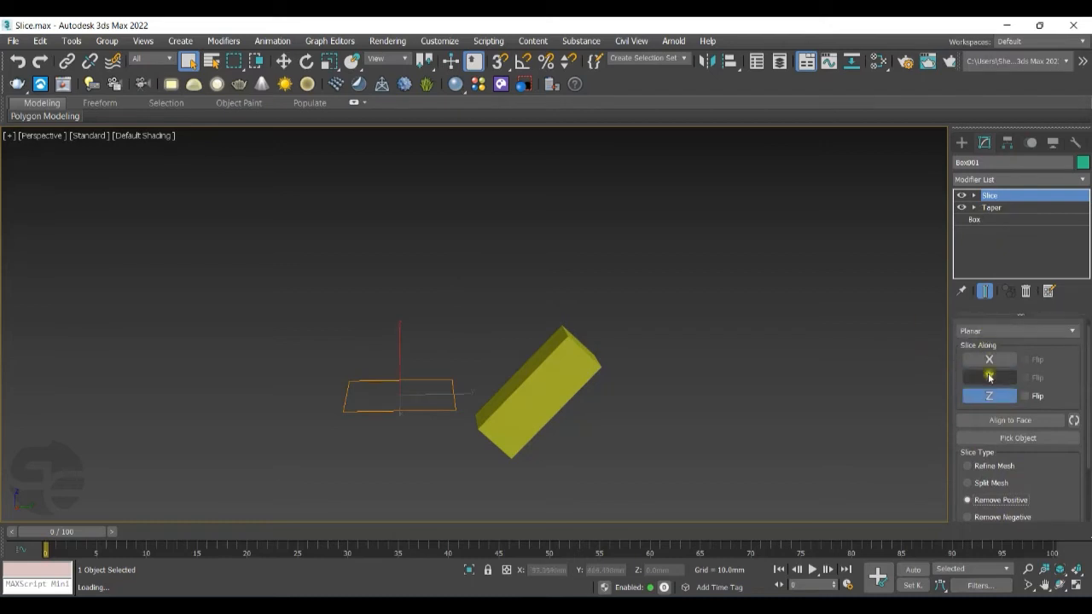
pyautogui.click(989, 359)
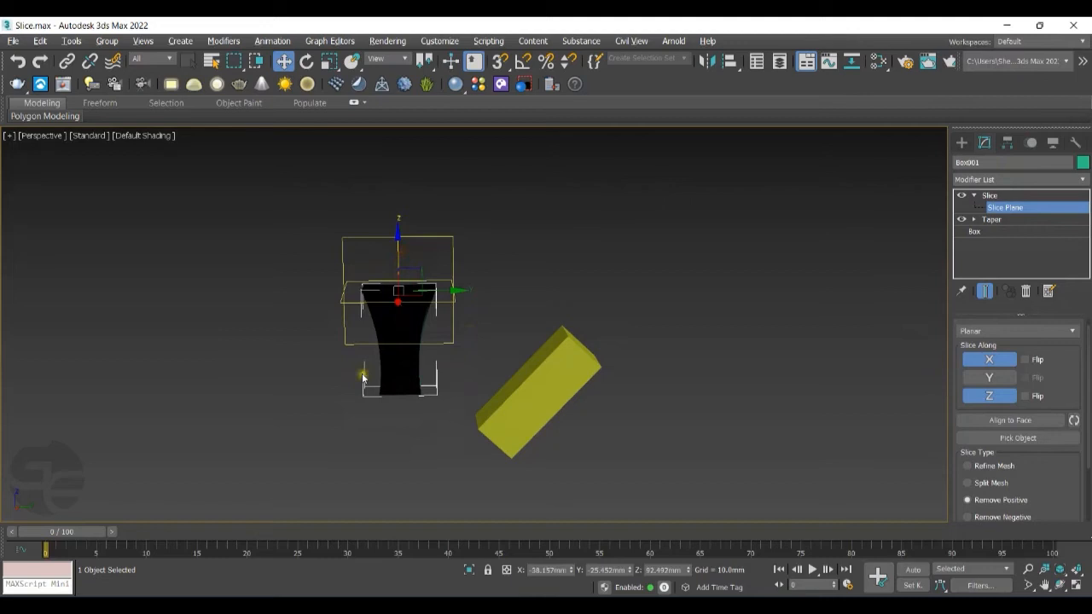
pyautogui.click(989, 378)
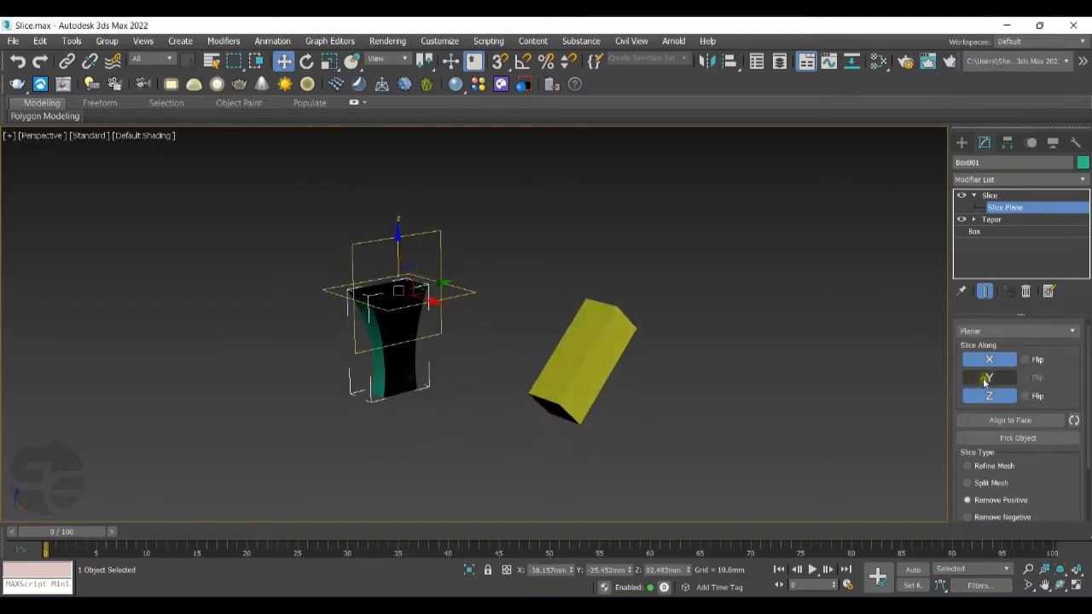
pyautogui.click(989, 378)
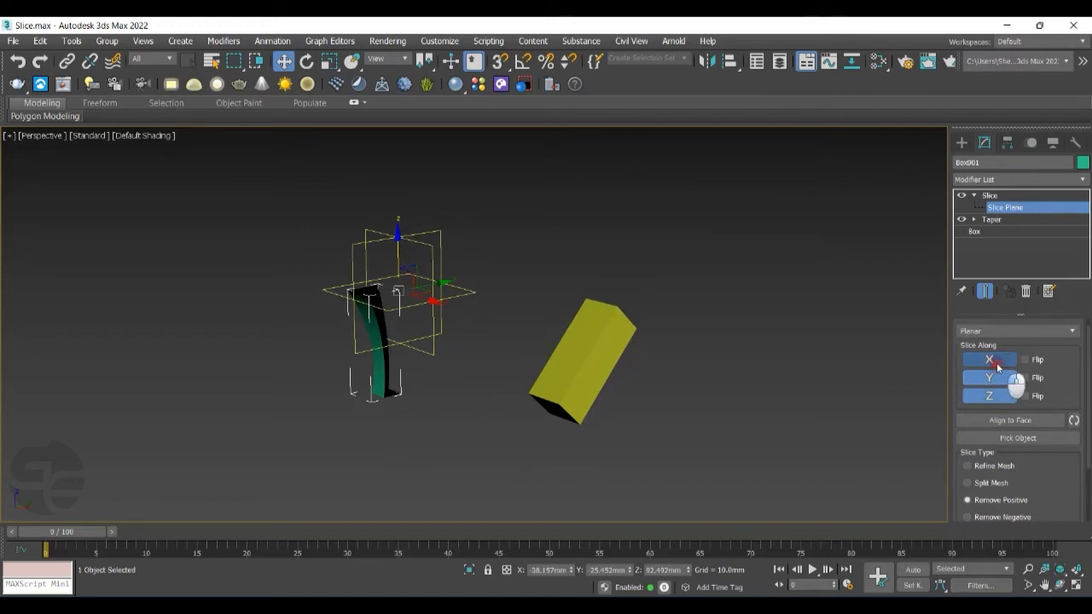
pyautogui.click(990, 395)
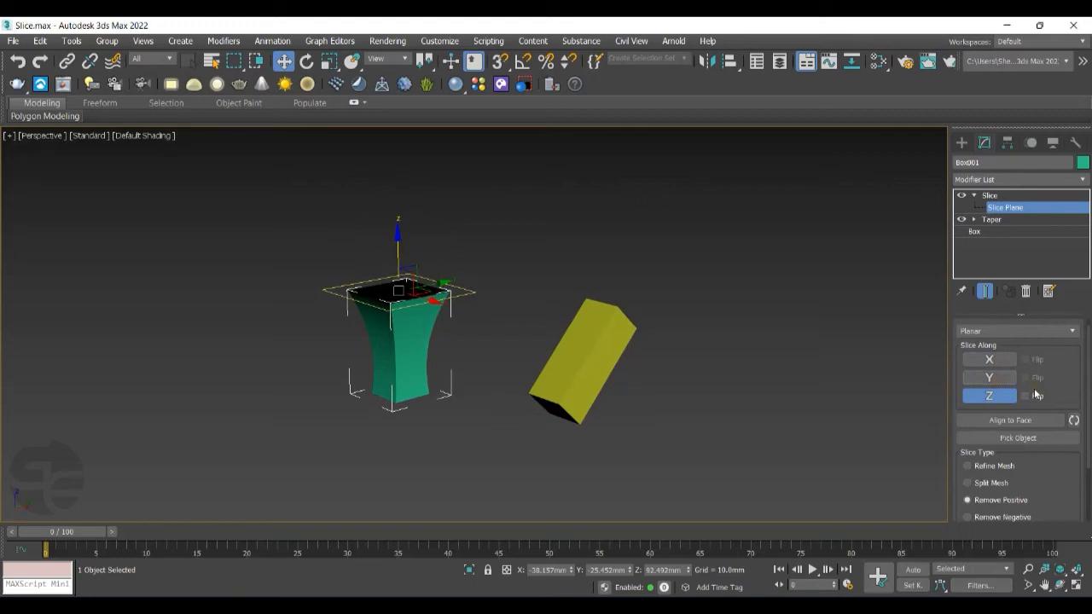
pyautogui.click(1027, 396)
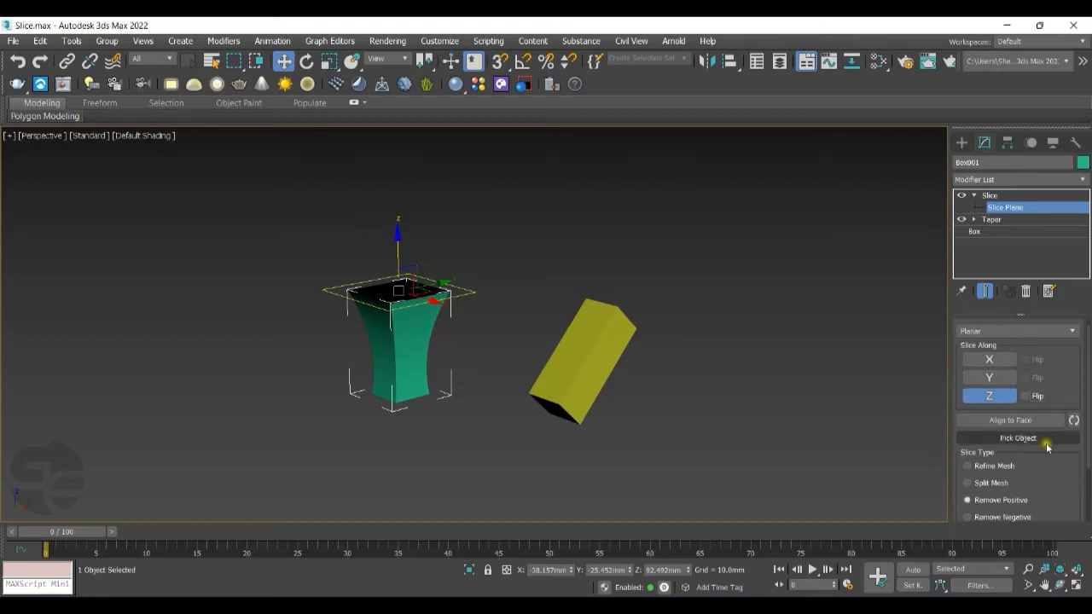
# Pick yellow Box002 as the slice cutter and move it to angle the cut
pyautogui.click(1017, 438)
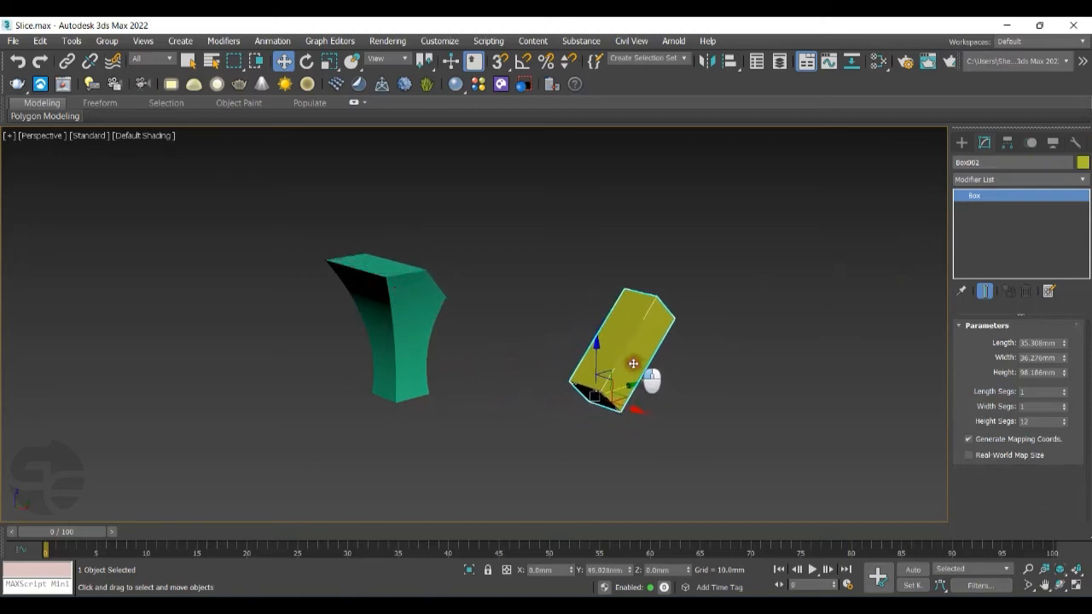
pyautogui.moveTo(635, 365); pyautogui.dragTo(592, 381)
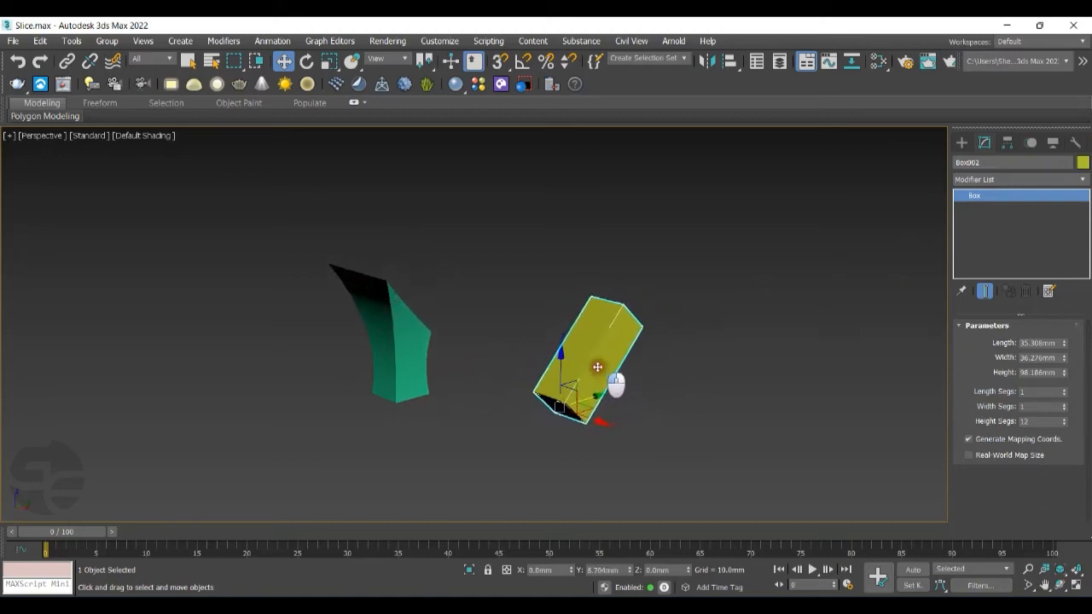
pyautogui.click(469, 411)
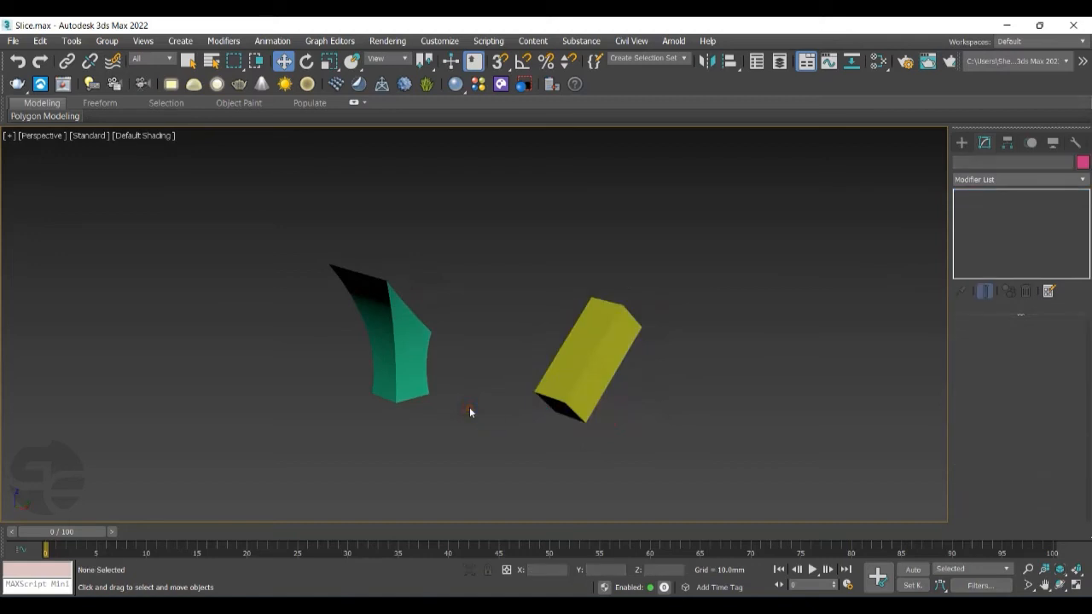
# Switch Box001's Slice to Radial along X and adjust Angle 1 to 98.5
pyautogui.click(1072, 342)
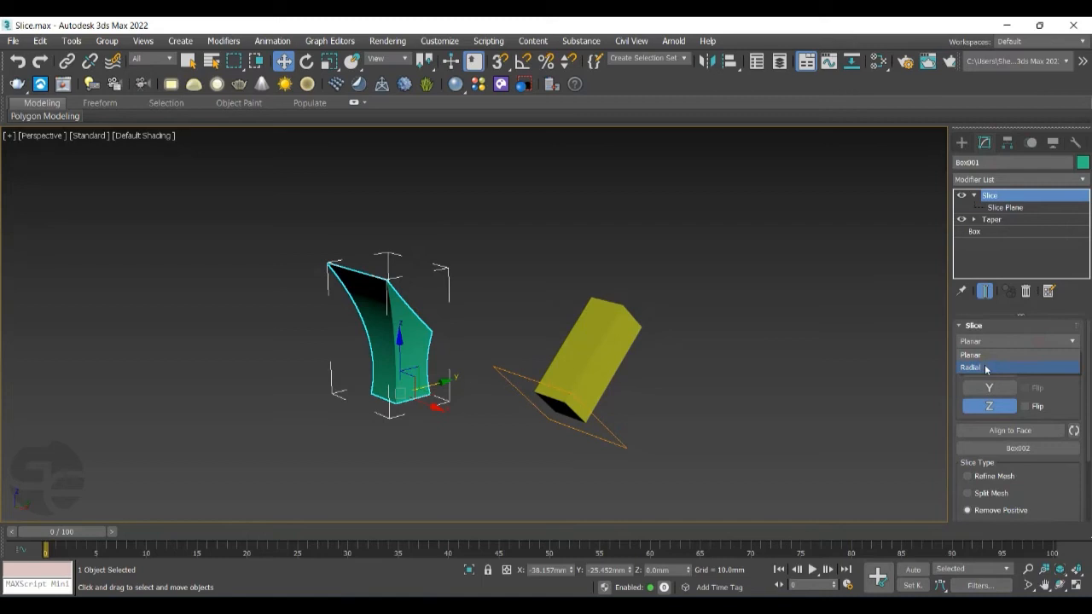
pyautogui.click(973, 367)
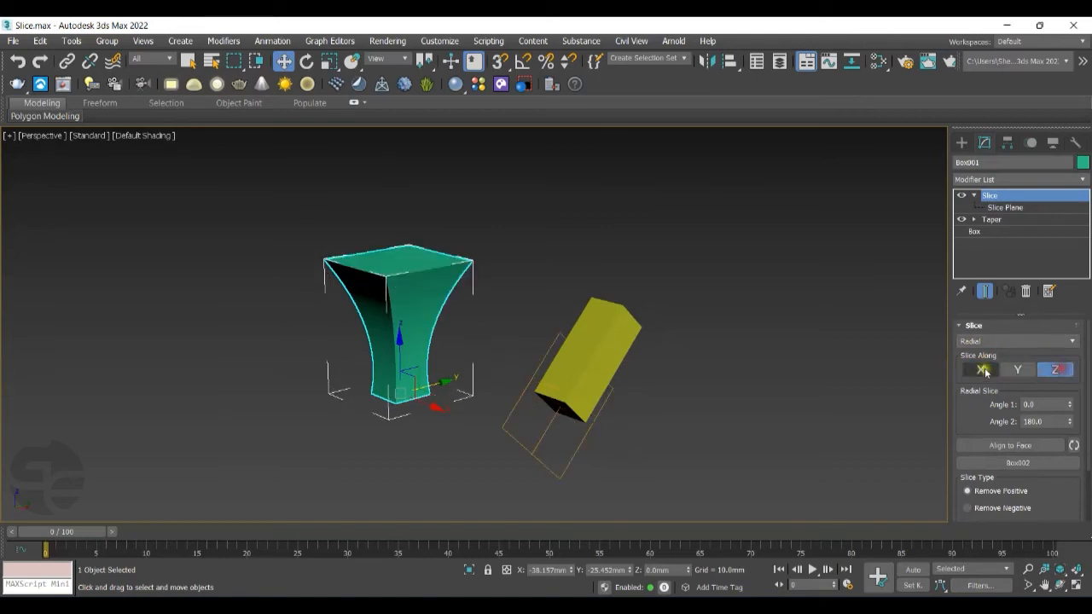
pyautogui.click(981, 370)
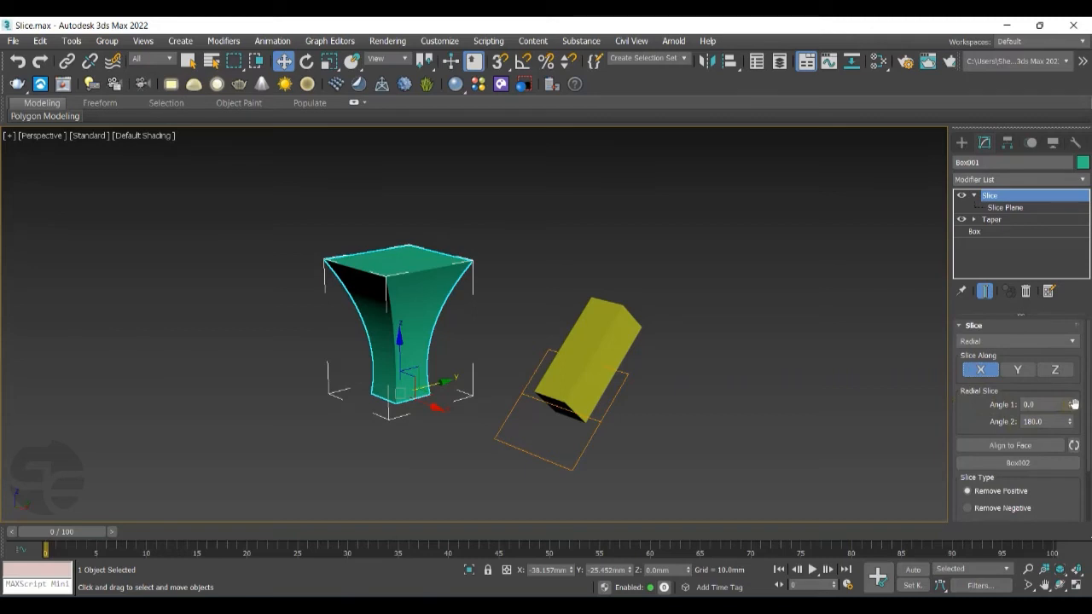
pyautogui.click(1069, 401)
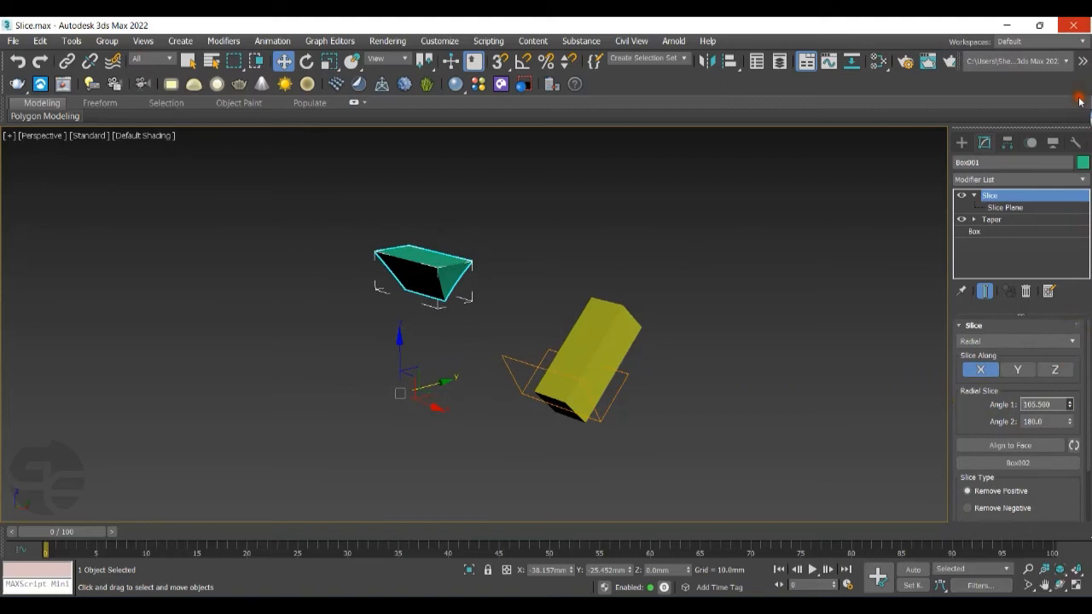
pyautogui.click(1074, 407)
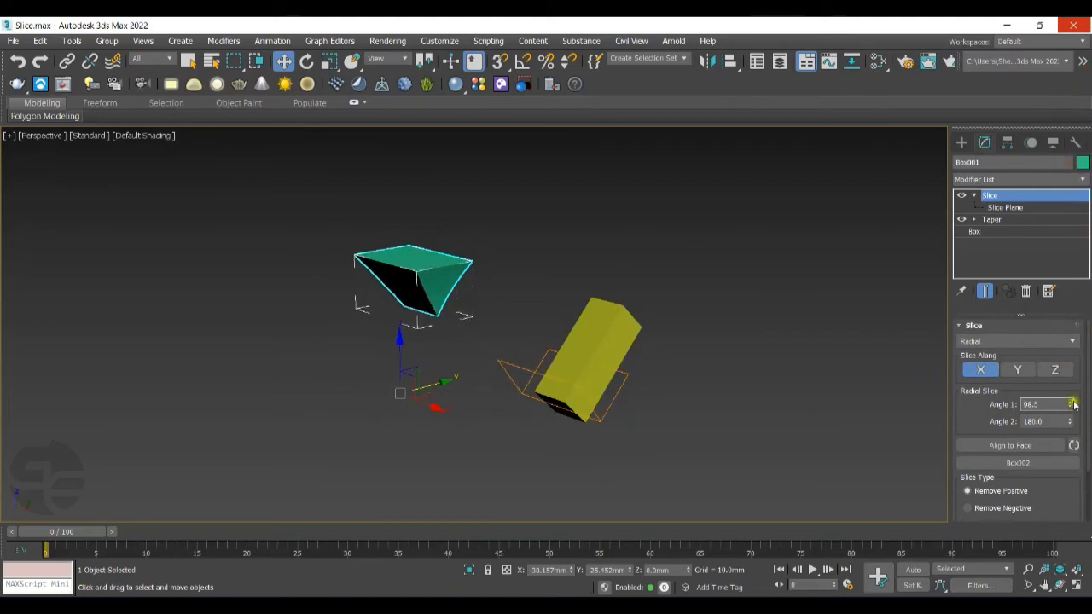
pyautogui.click(1074, 407)
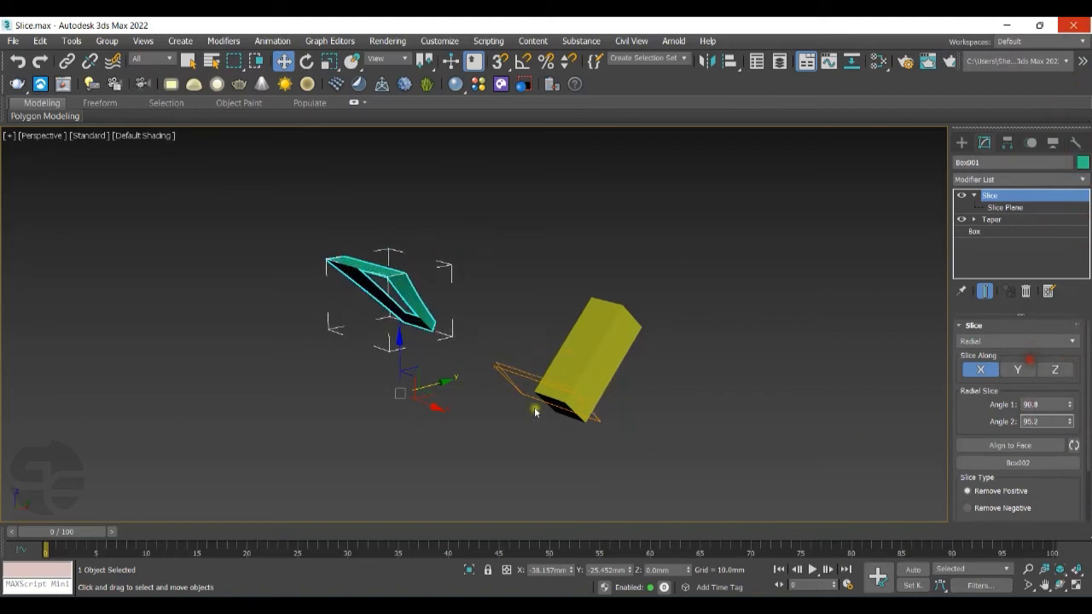
# Open the Symmetry.max scene containing the bent box
pyautogui.click(527, 257)
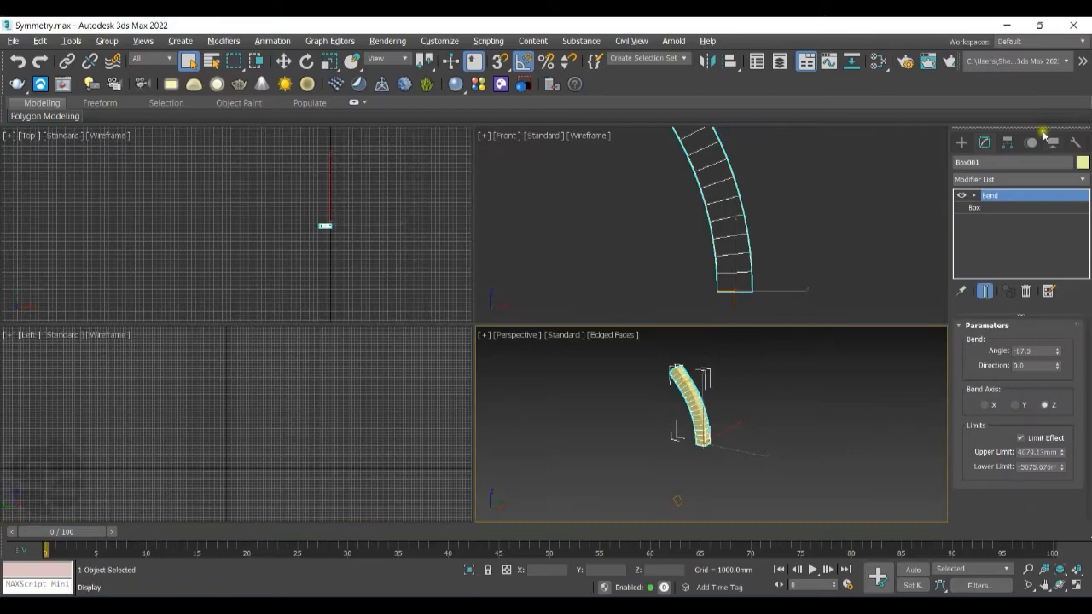
# Add a Planar Symmetry modifier above Bend, mirroring along both X and Z
pyautogui.click(1016, 179)
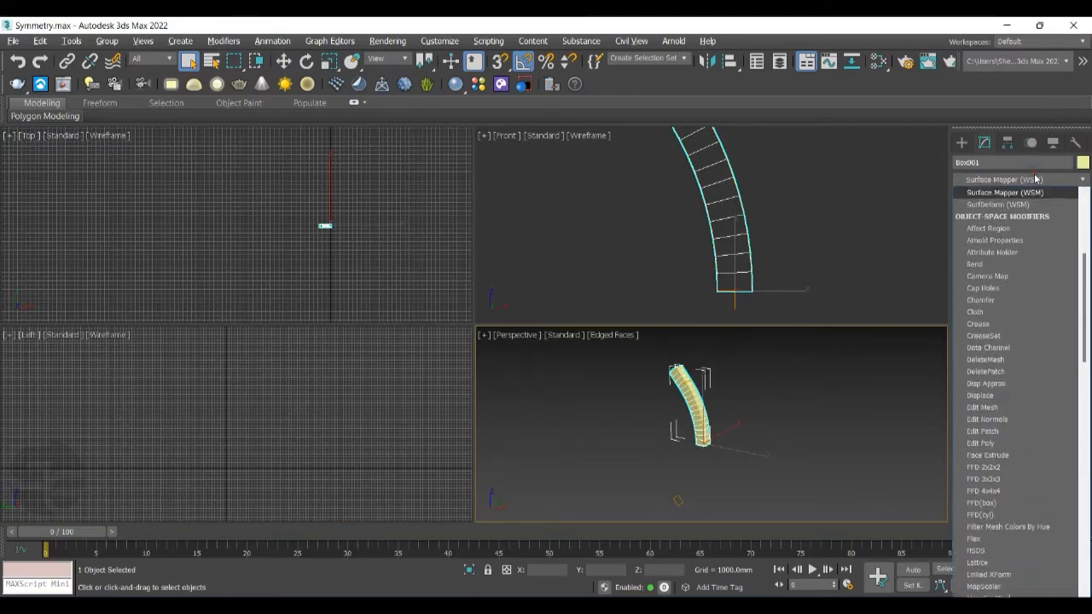
pyautogui.scroll(-3)
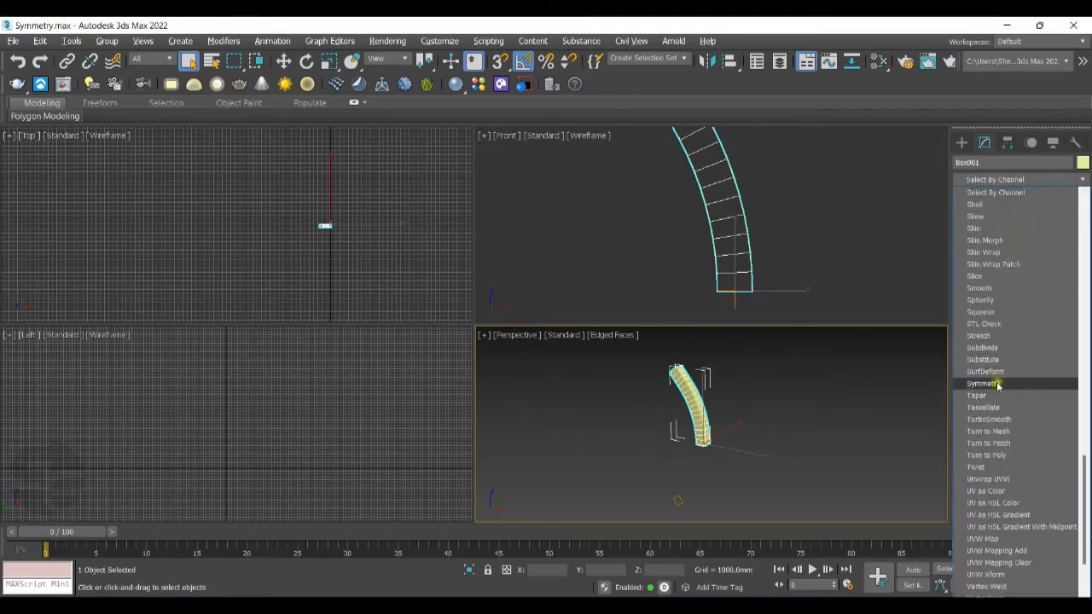
pyautogui.click(981, 383)
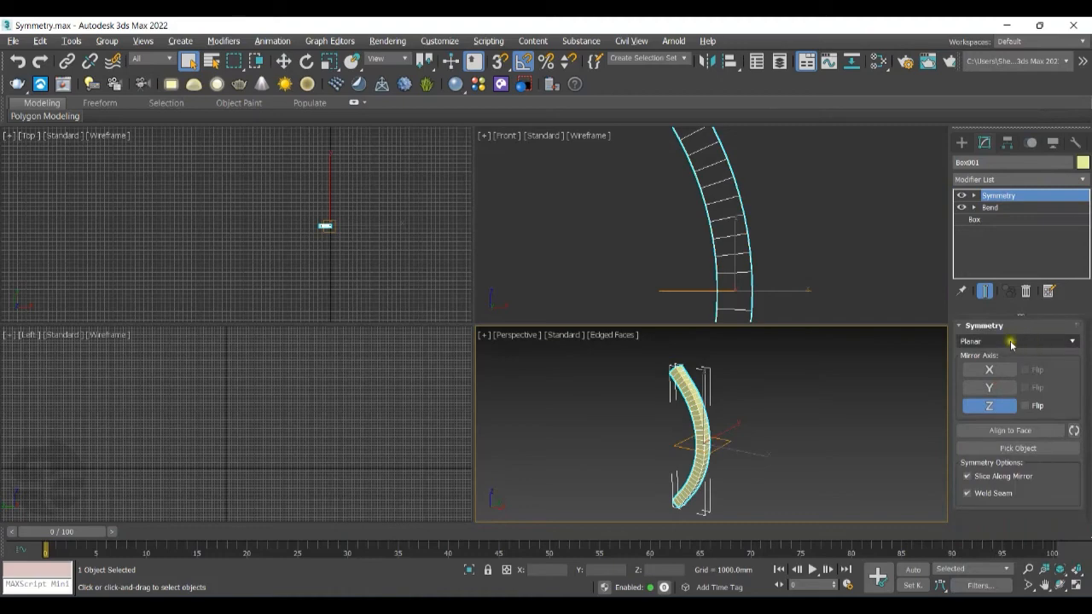
pyautogui.moveTo(998, 342)
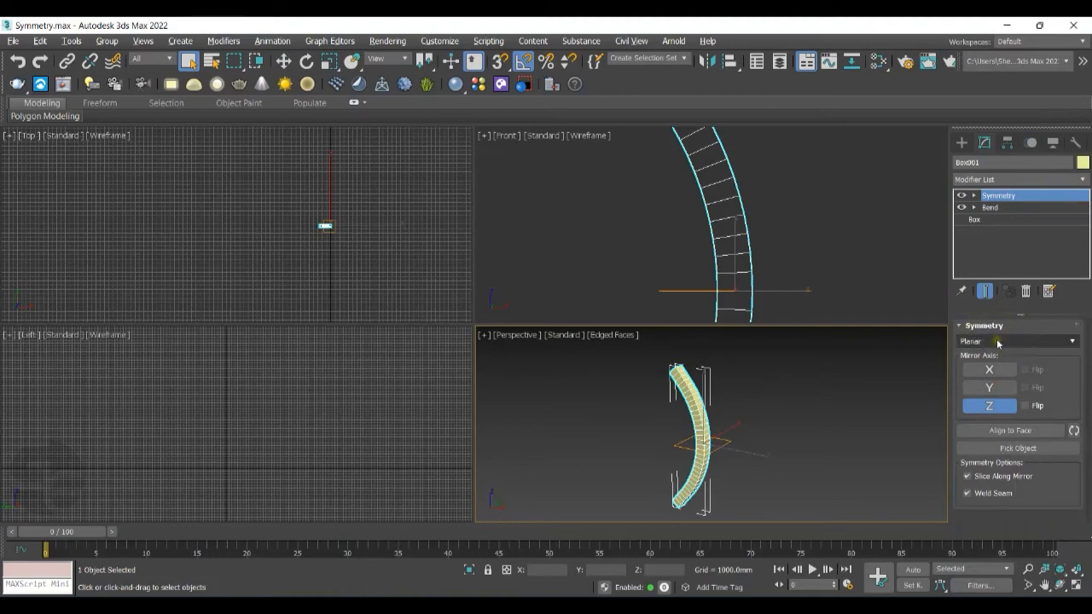
pyautogui.click(1071, 341)
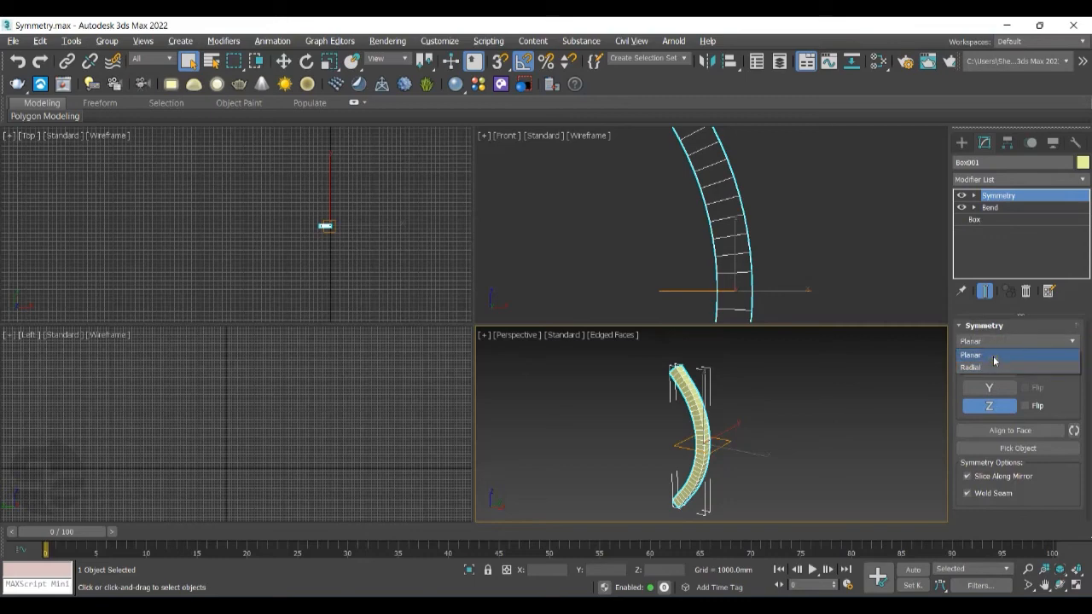
pyautogui.click(970, 355)
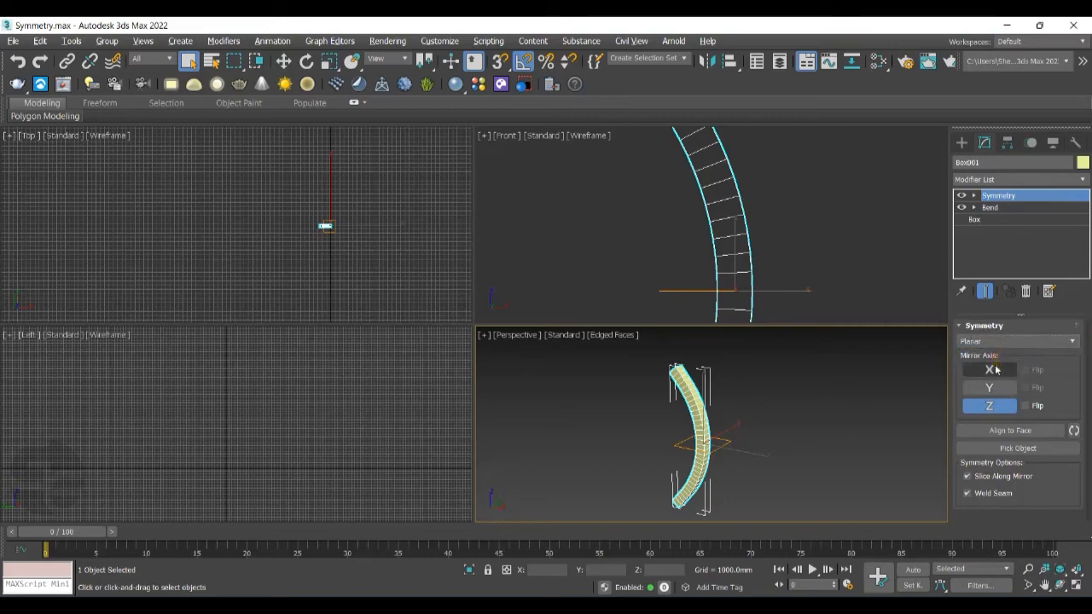
pyautogui.click(990, 370)
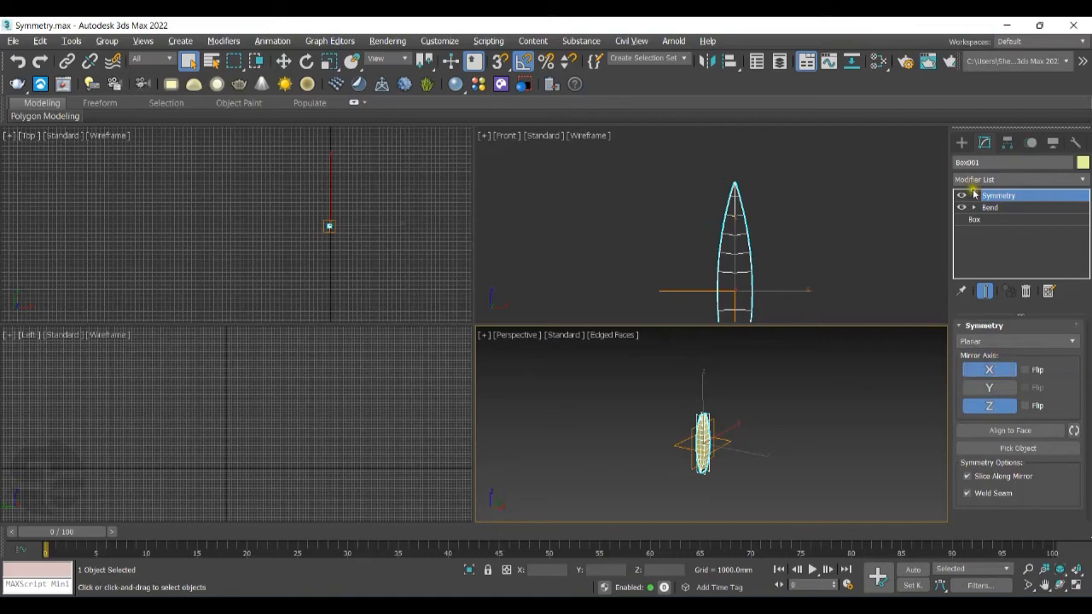
# Shift the Mirror gizmo, keep only the Z mirror axis, and enable Flip
pyautogui.click(973, 196)
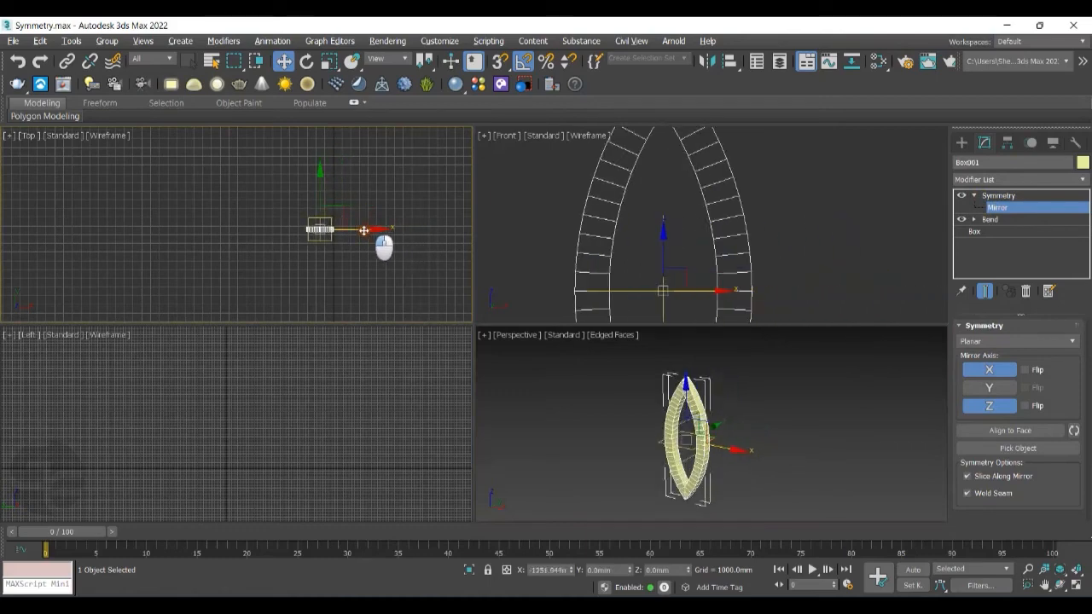
pyautogui.moveTo(364, 230); pyautogui.dragTo(337, 228)
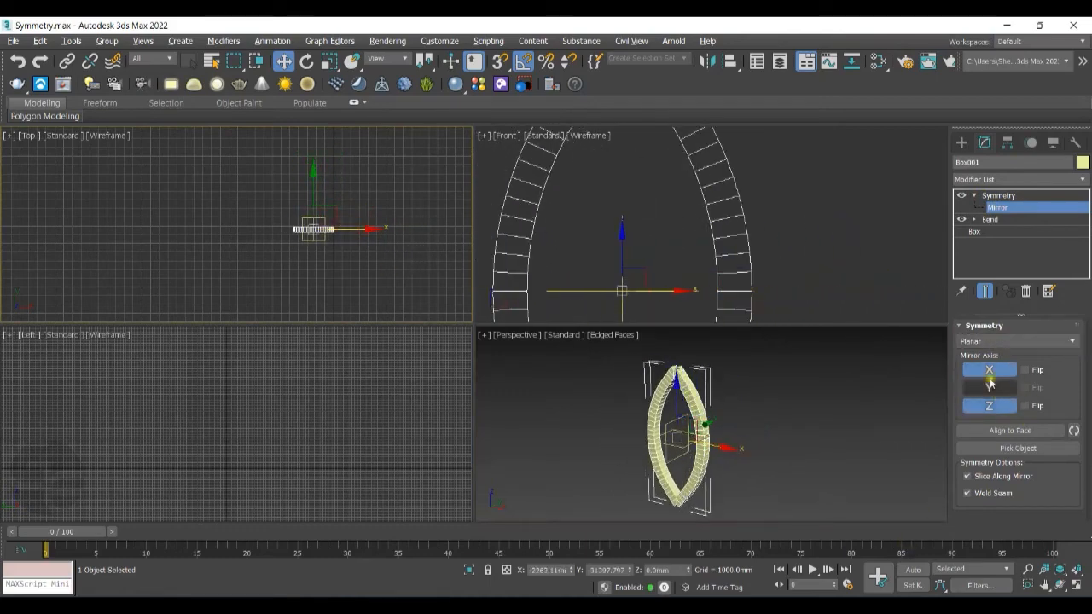
pyautogui.click(989, 387)
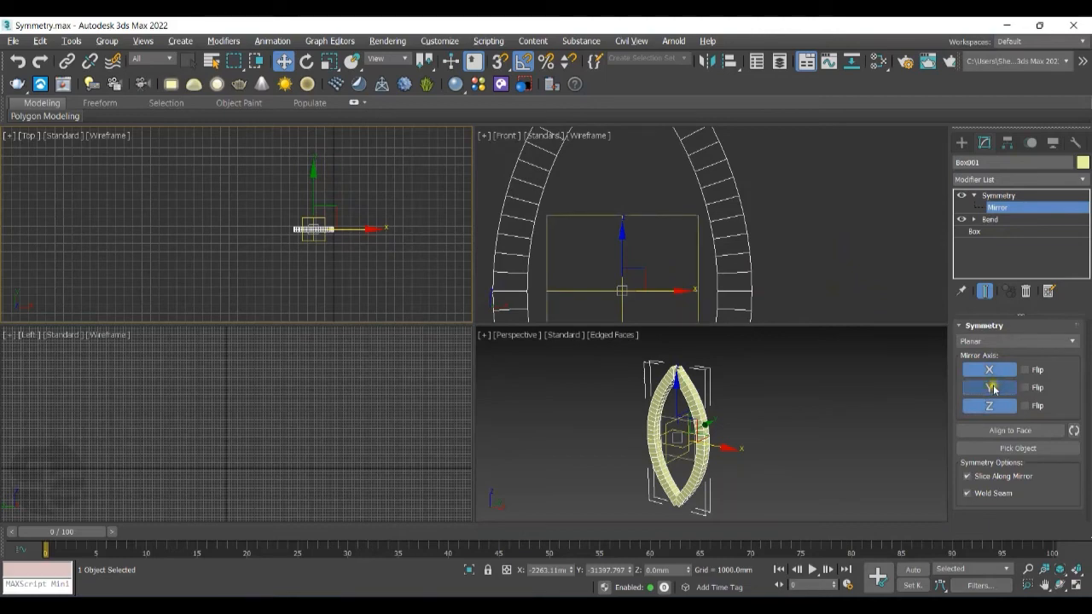
pyautogui.click(989, 405)
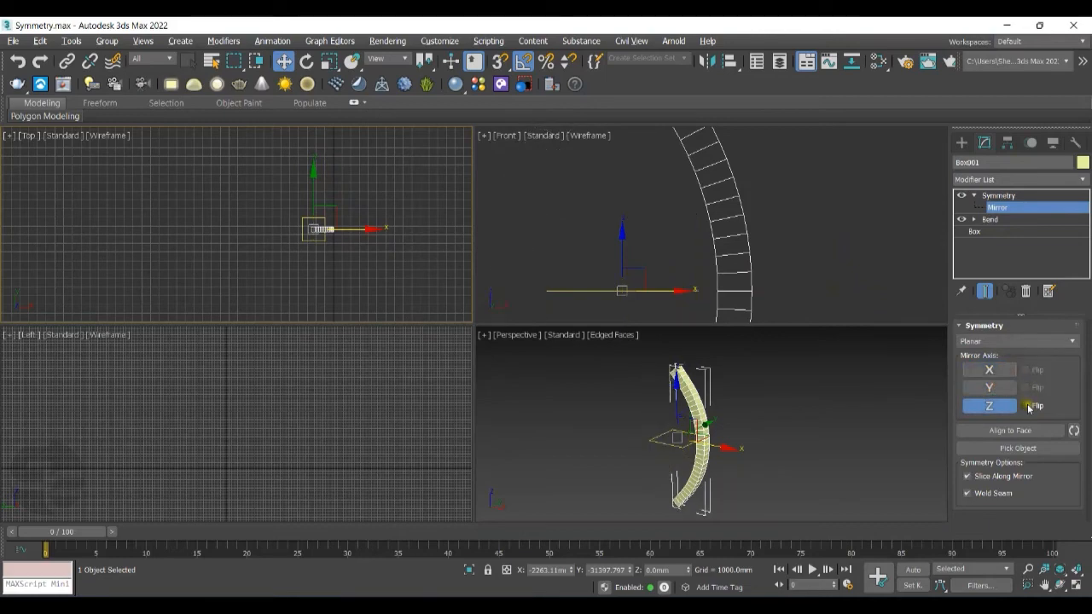
pyautogui.click(1026, 406)
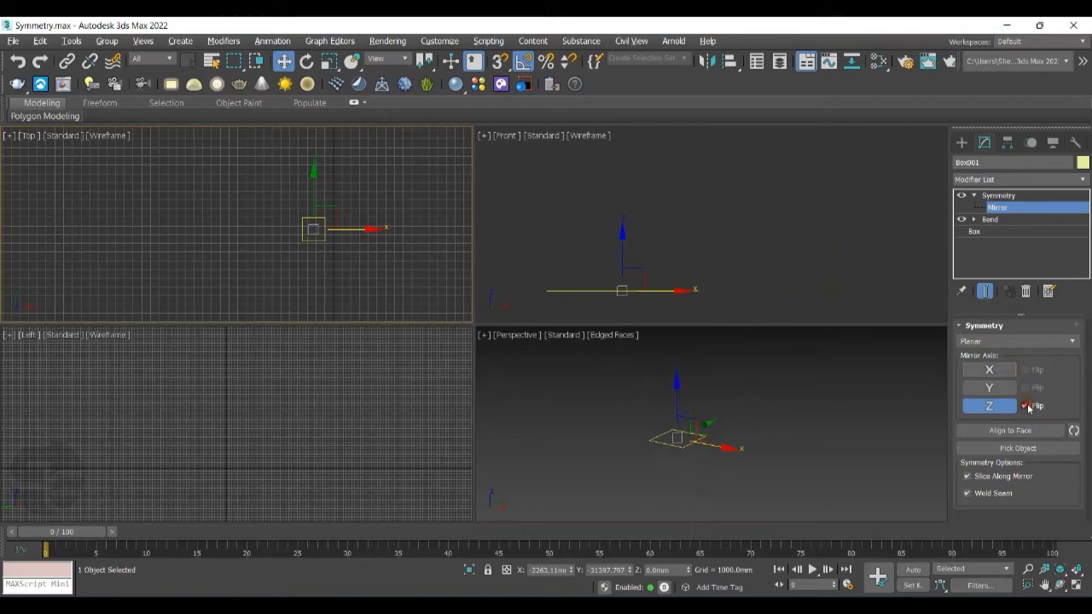
pyautogui.click(1025, 406)
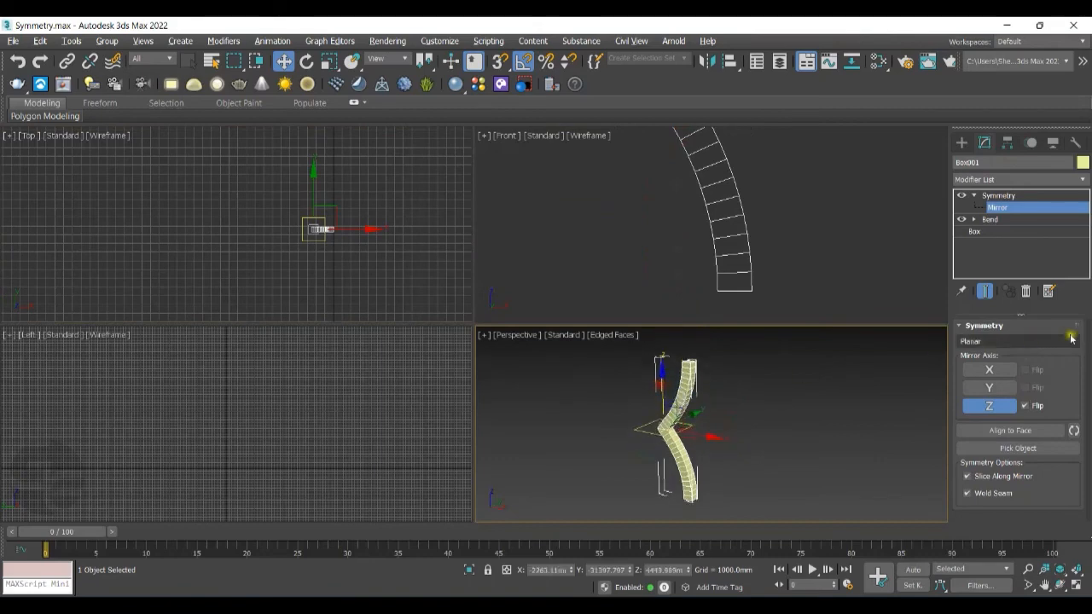
# Switch Symmetry to Radial with Count 5 around the Z axis
pyautogui.click(1071, 342)
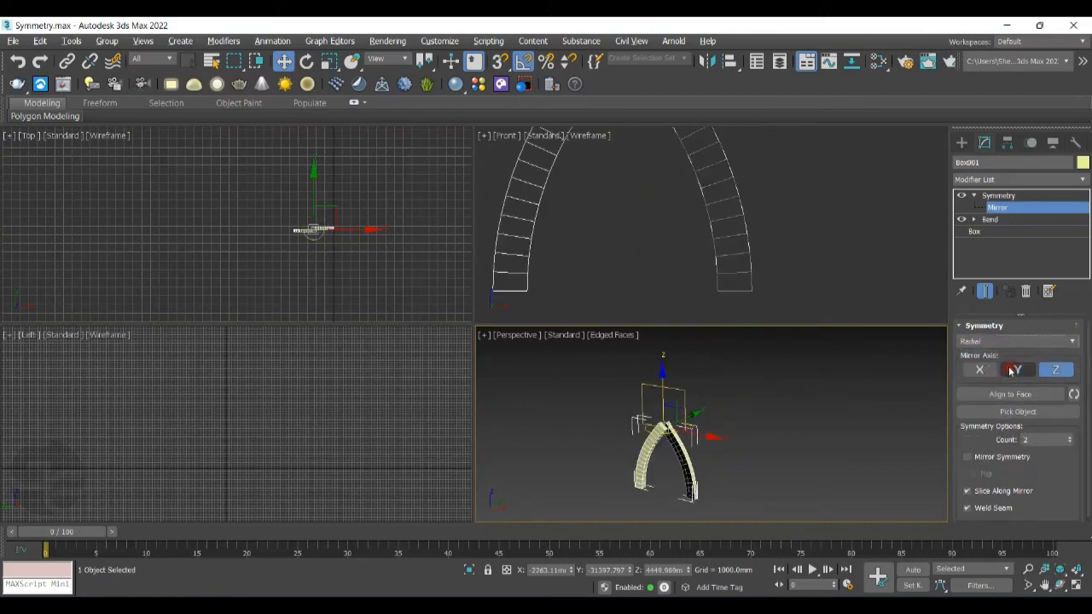
pyautogui.click(1057, 369)
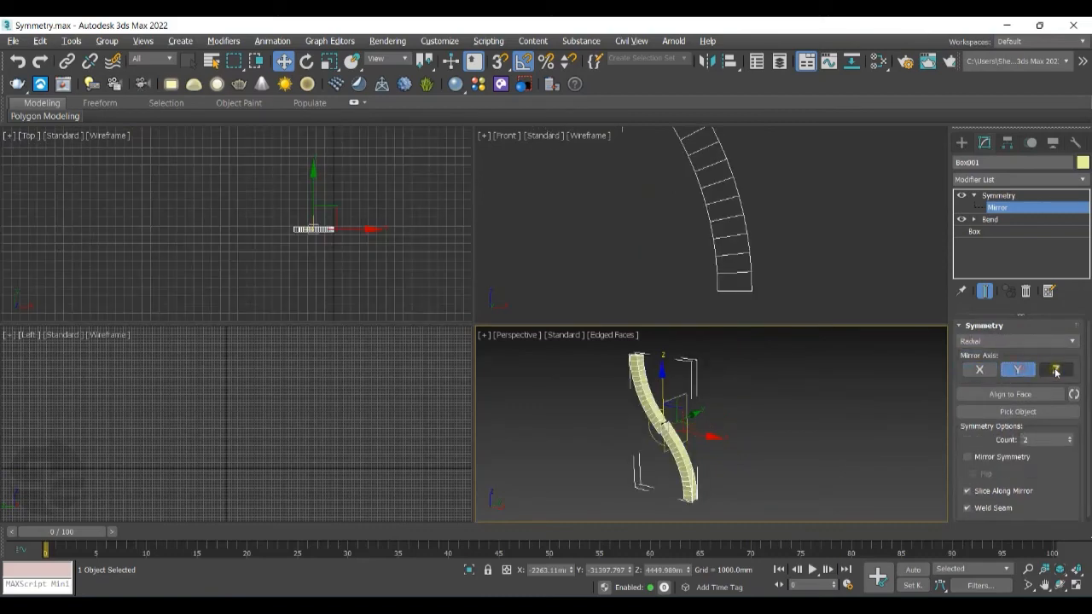
pyautogui.click(1056, 370)
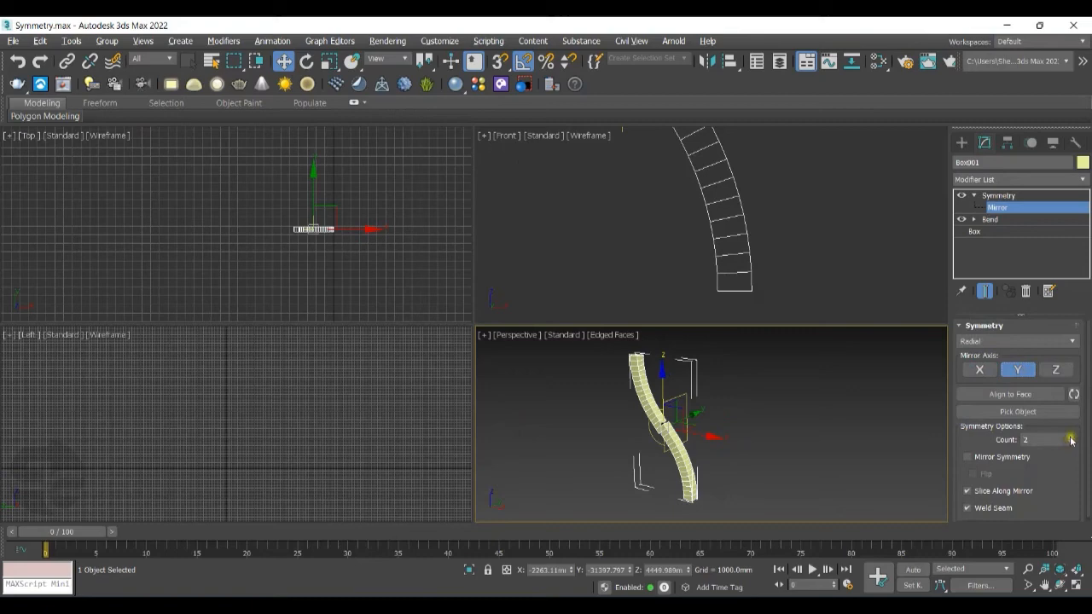
pyautogui.click(1072, 437)
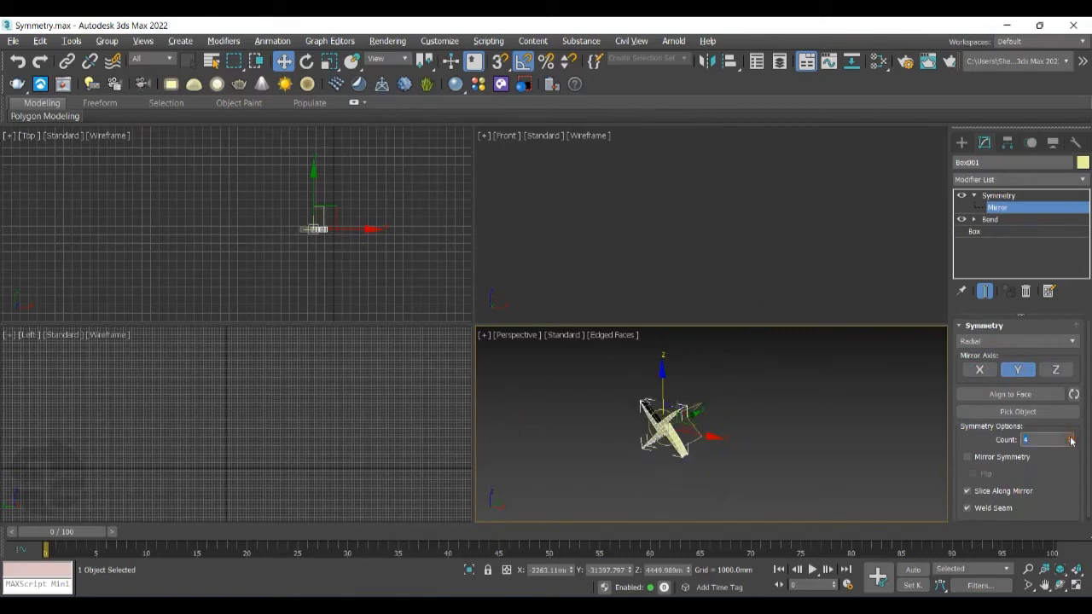
pyautogui.click(1070, 437)
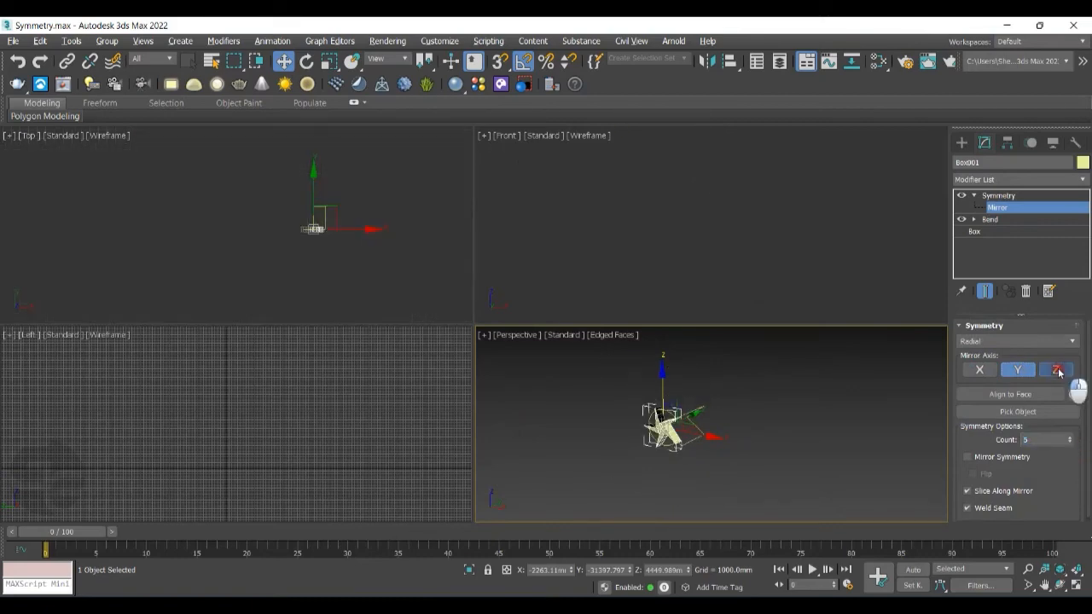
pyautogui.click(1057, 369)
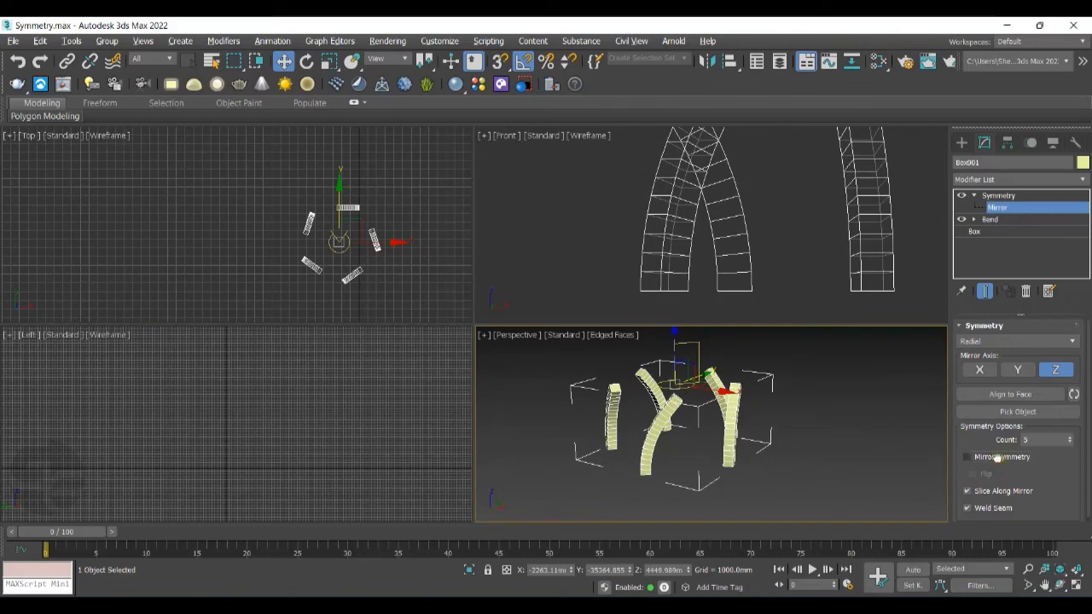
# Enable Mirror Symmetry and Flip, then set the radial axis to Y
pyautogui.click(967, 457)
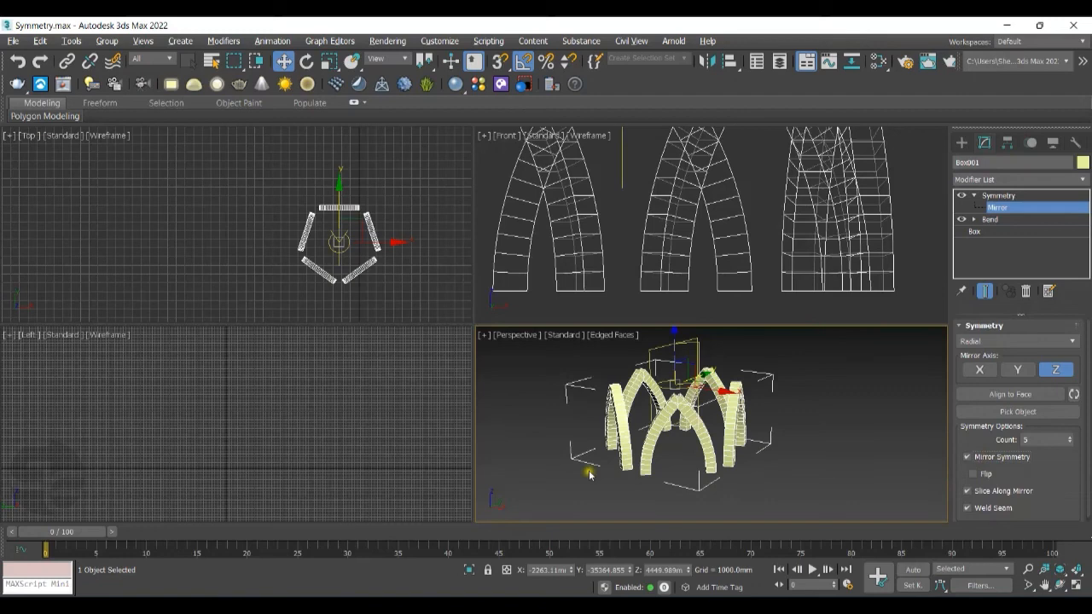
pyautogui.moveTo(988, 475)
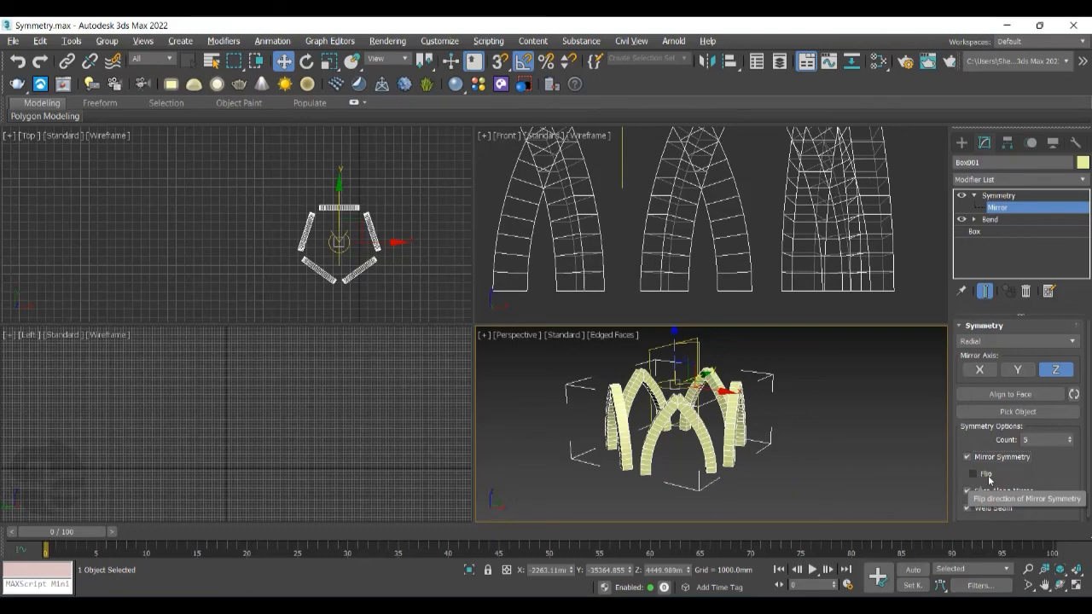
pyautogui.click(973, 474)
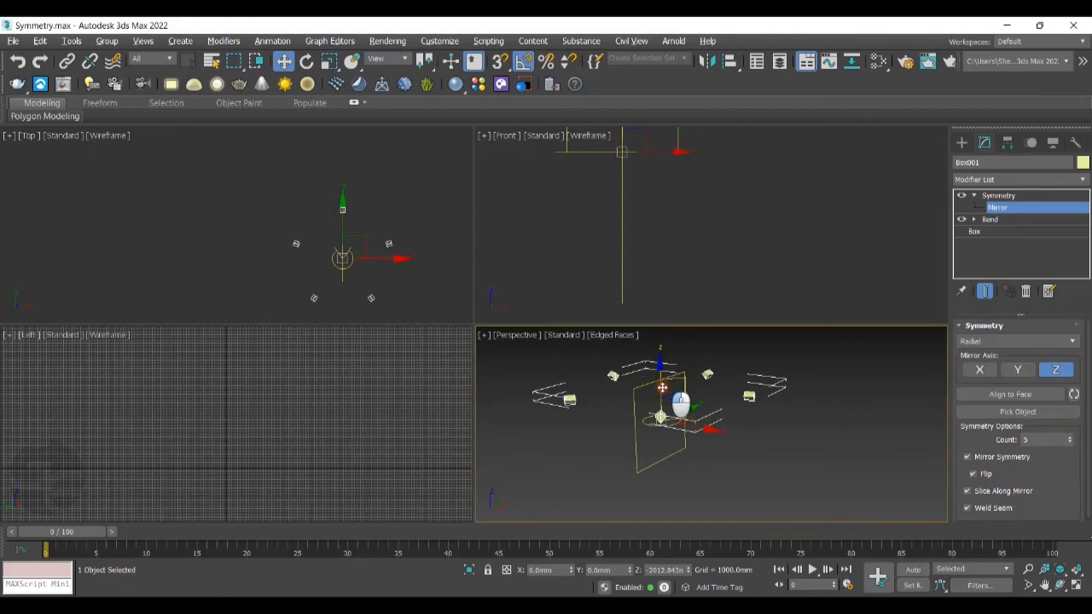
pyautogui.click(1018, 370)
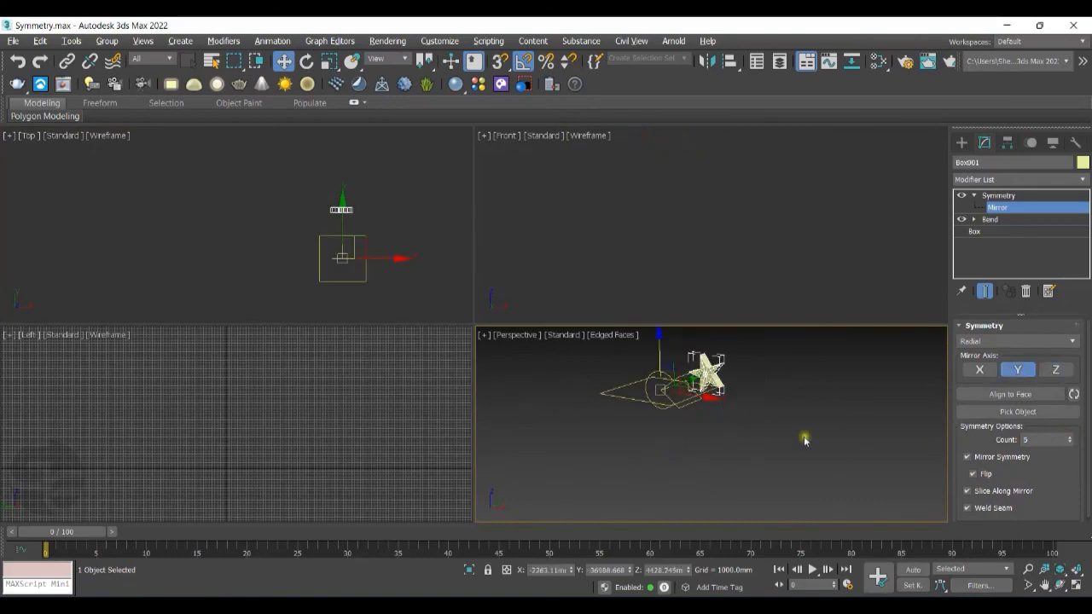